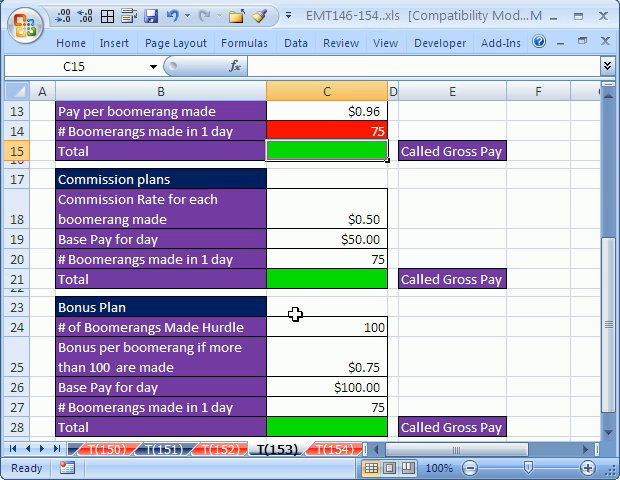
pyautogui.moveTo(324, 272)
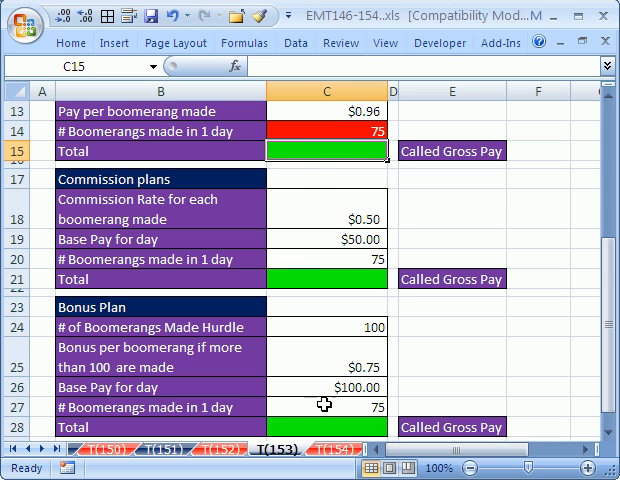
pyautogui.moveTo(448, 372)
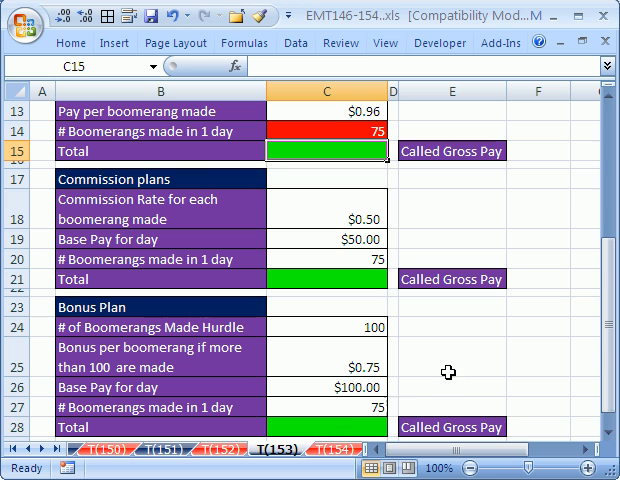
pyautogui.moveTo(452, 308)
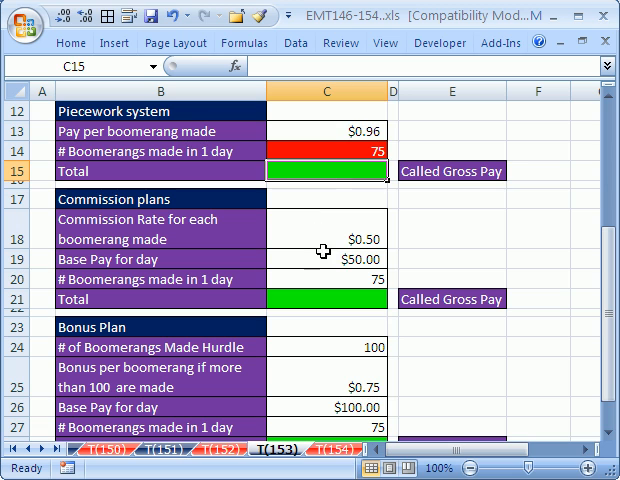
# Link the commission and bonus boomerang counts to C14 with =C14
pyautogui.write('=C14')
pyautogui.click(328, 150)
pyautogui.write('50')
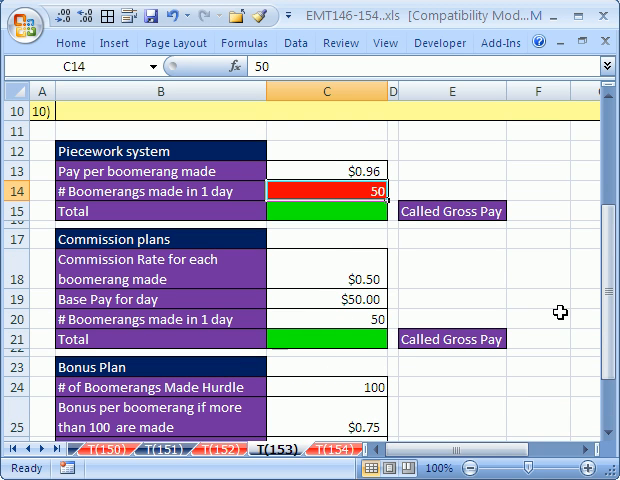
pyautogui.scroll(-3)
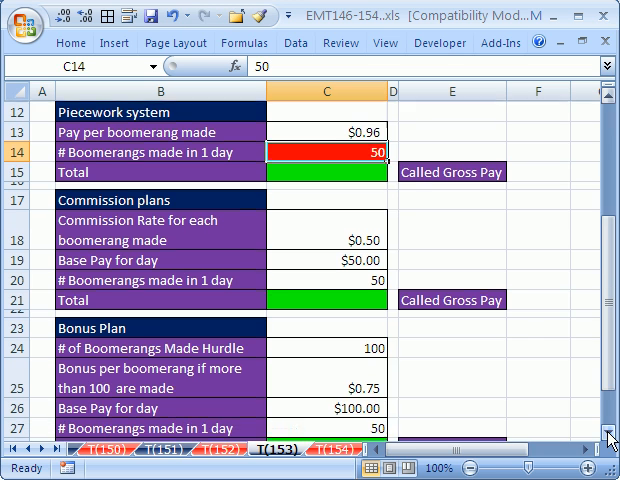
pyautogui.click(328, 170)
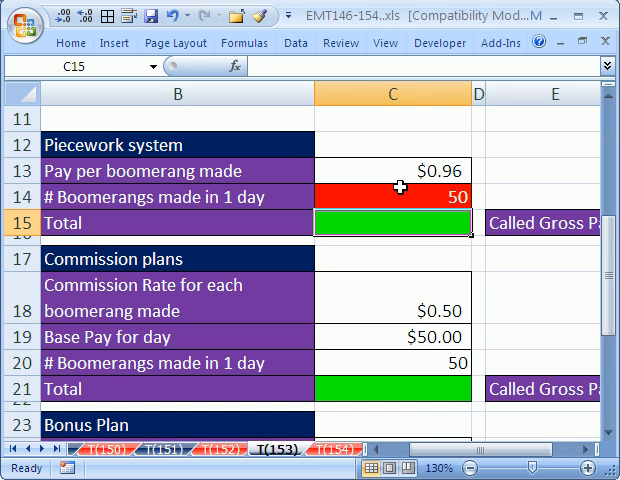
# Enter =ROUND(C13*C14,2) as the piecework Total, giving $48.00
pyautogui.write('=ro')
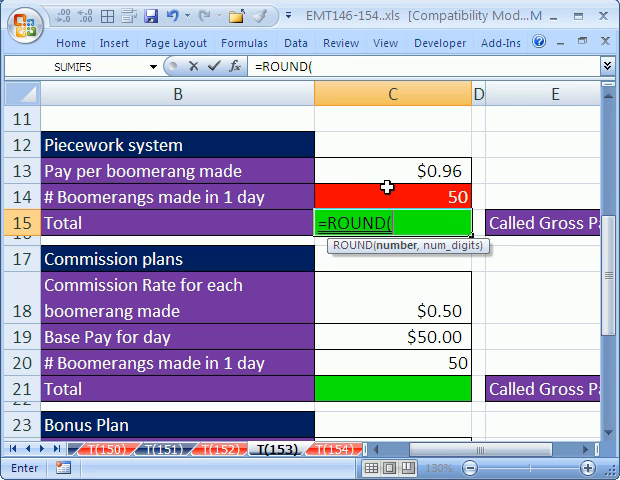
pyautogui.click(390, 172)
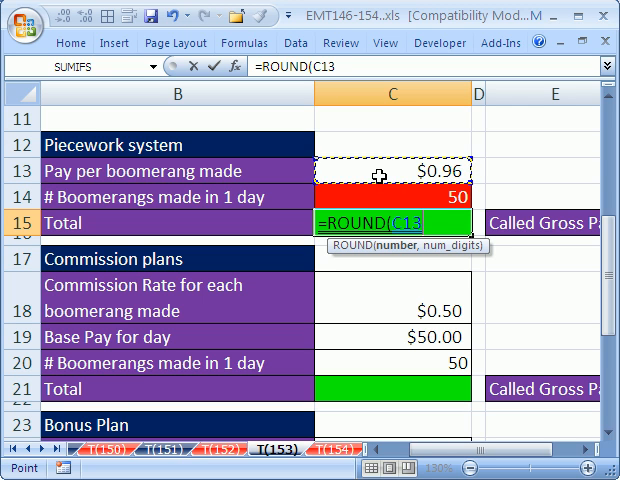
pyautogui.write('*')
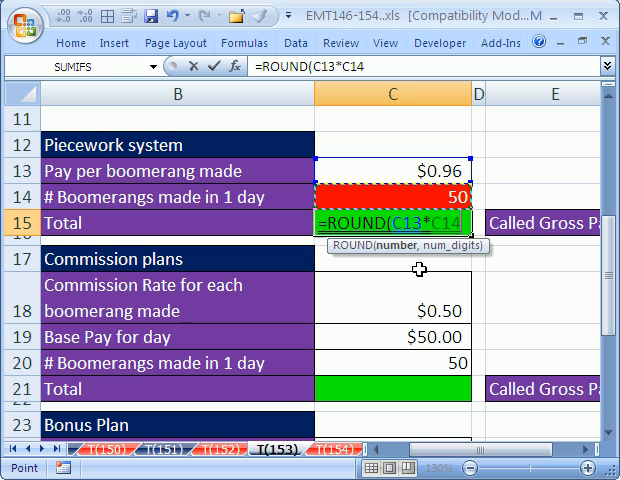
pyautogui.write(',2)')
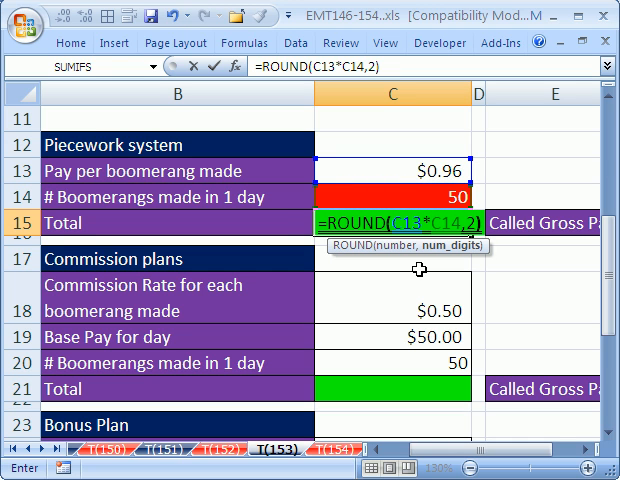
pyautogui.press('Enter')
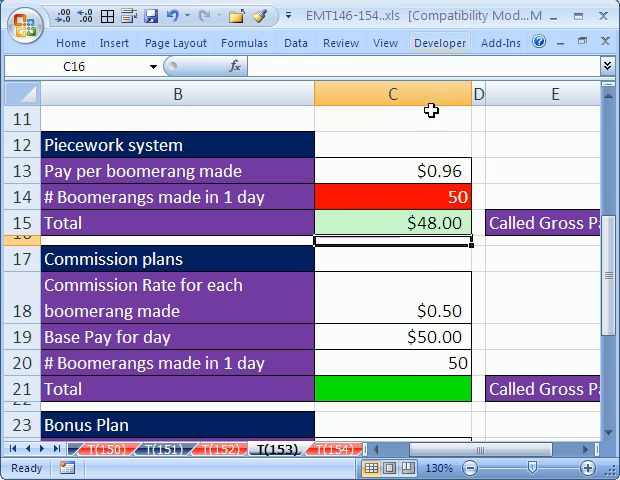
pyautogui.moveTo(392, 388)
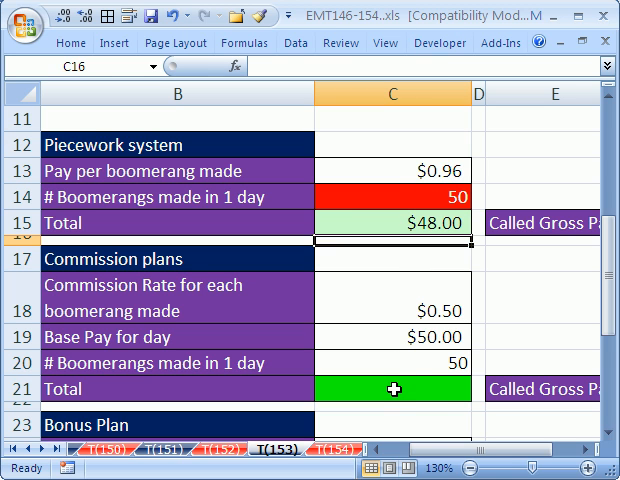
# Enter =ROUND(C19+C18*C20,2) as the commission Total, giving $75.00
pyautogui.click(392, 388)
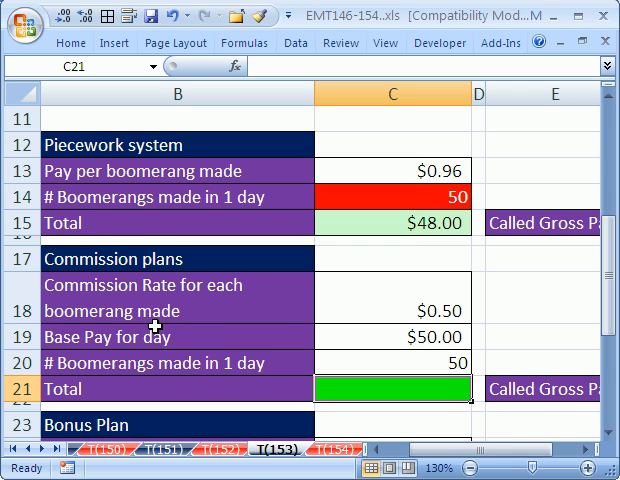
pyautogui.moveTo(280, 354)
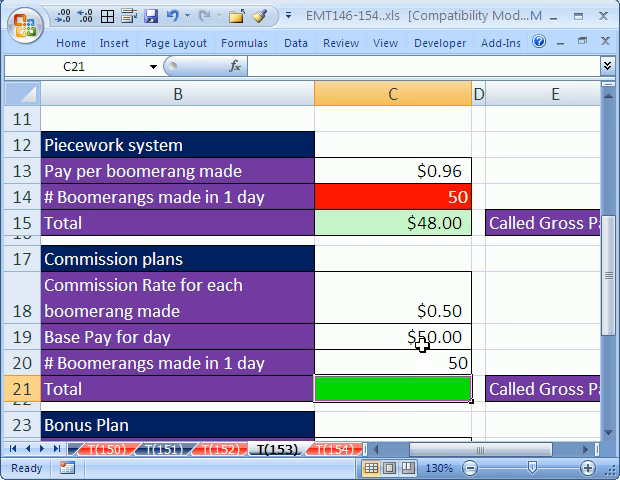
pyautogui.moveTo(396, 404)
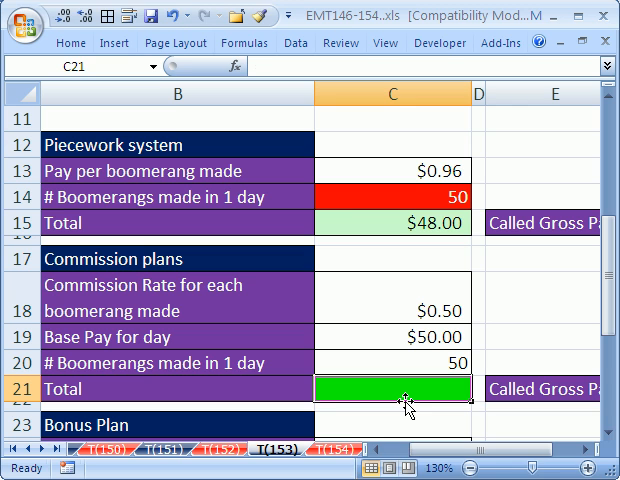
pyautogui.write('=ROUND(')
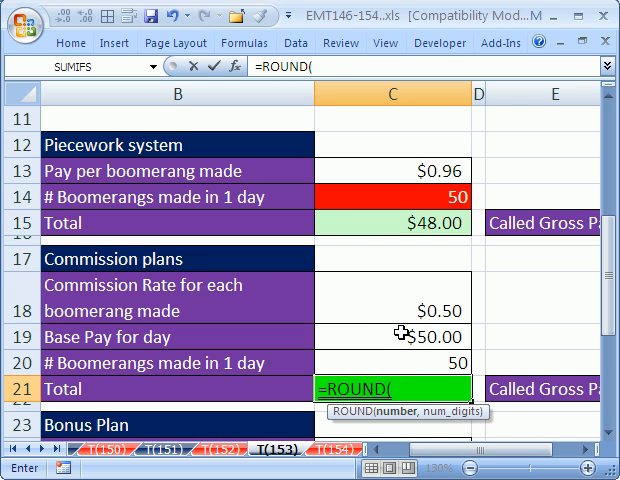
pyautogui.click(392, 336)
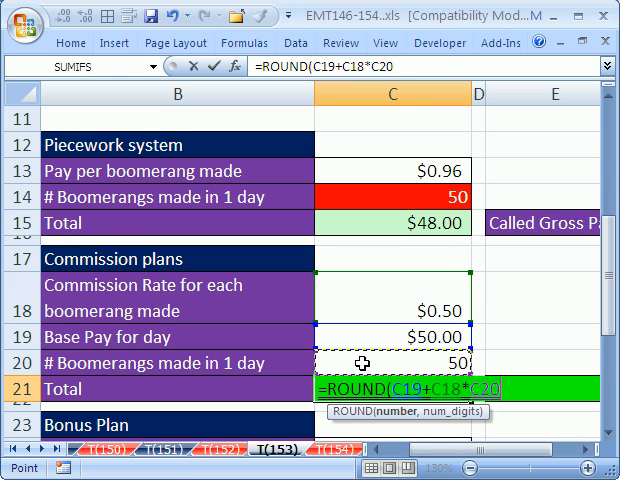
pyautogui.write(',2')
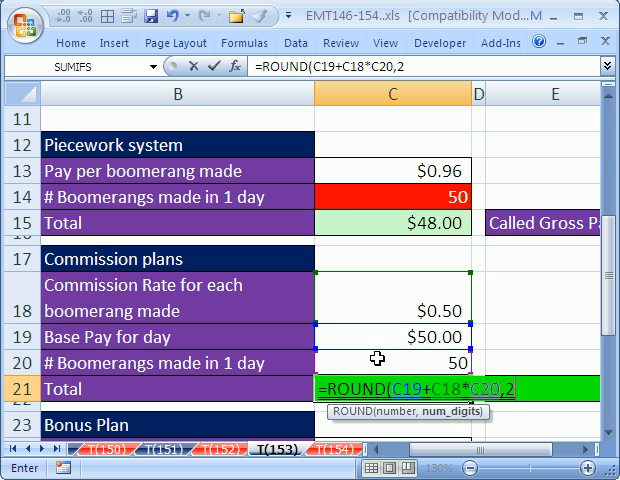
pyautogui.press('Enter')
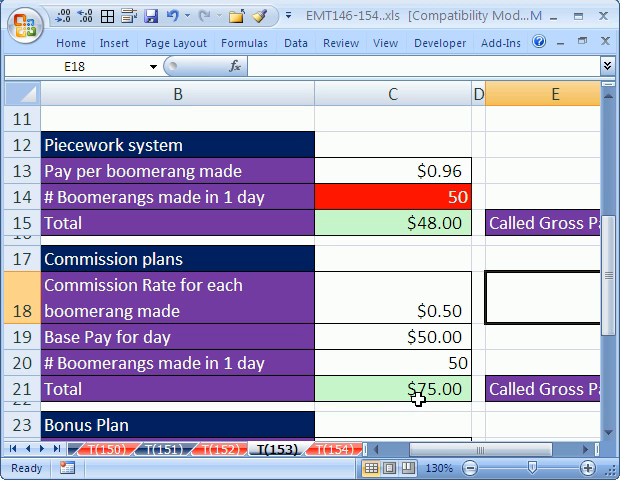
pyautogui.moveTo(400, 348)
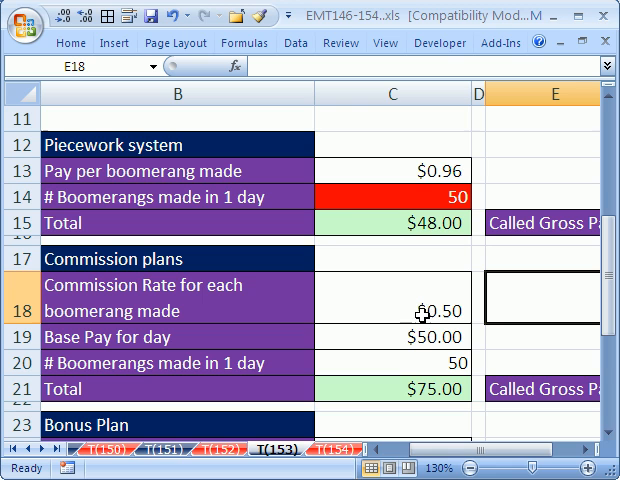
pyautogui.moveTo(404, 312)
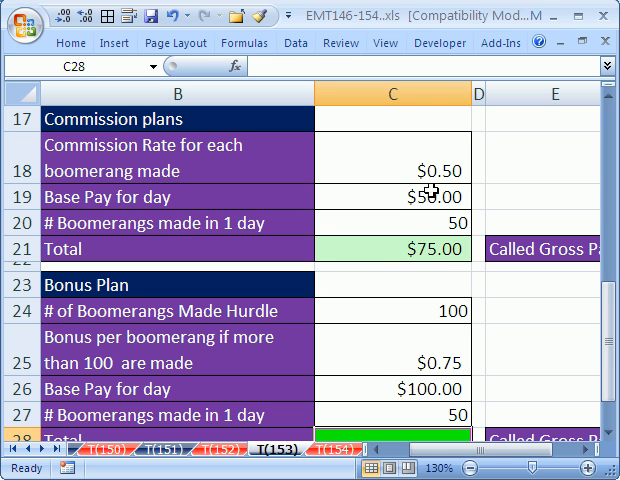
pyautogui.moveTo(416, 200)
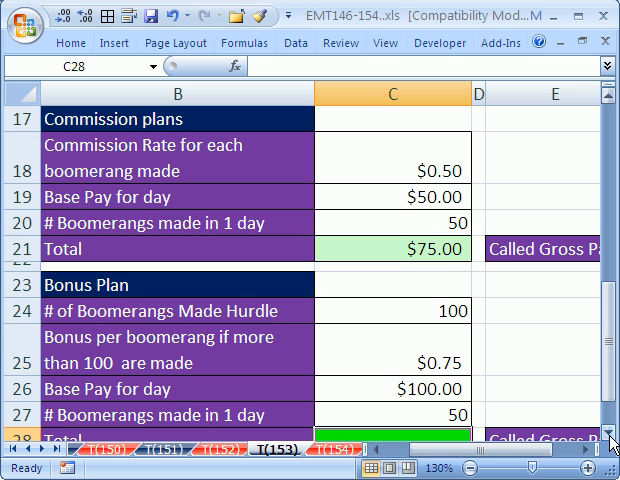
# Start the Bonus Plan total as =ROUND(C26+IF(C27..., referencing base pay and boomerangs made
pyautogui.scroll(-3)
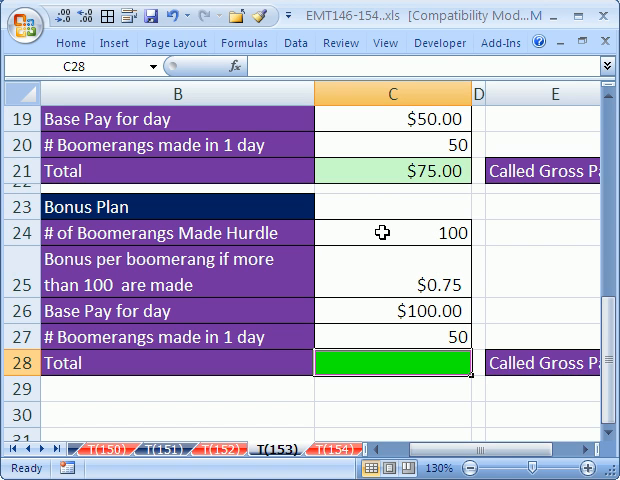
pyautogui.moveTo(436, 232)
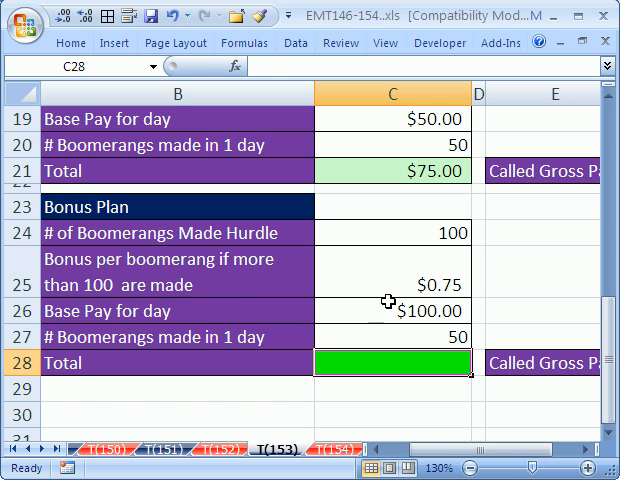
pyautogui.click(404, 312)
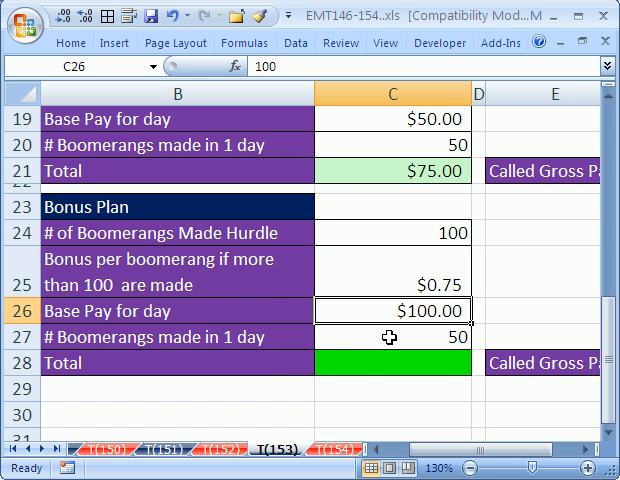
pyautogui.click(392, 364)
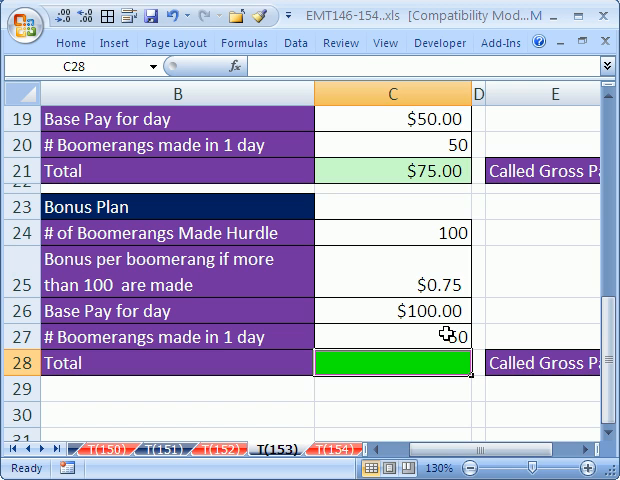
pyautogui.write('=ROUND(')
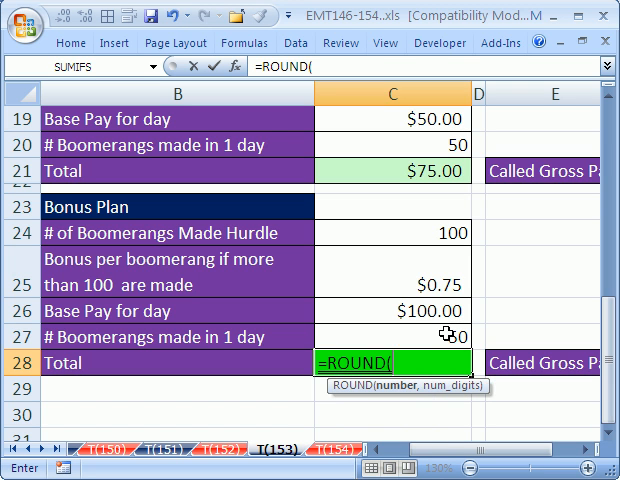
pyautogui.click(404, 312)
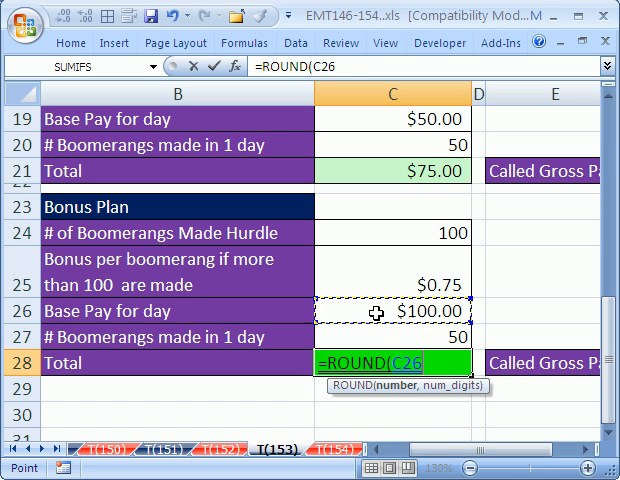
pyautogui.write('+')
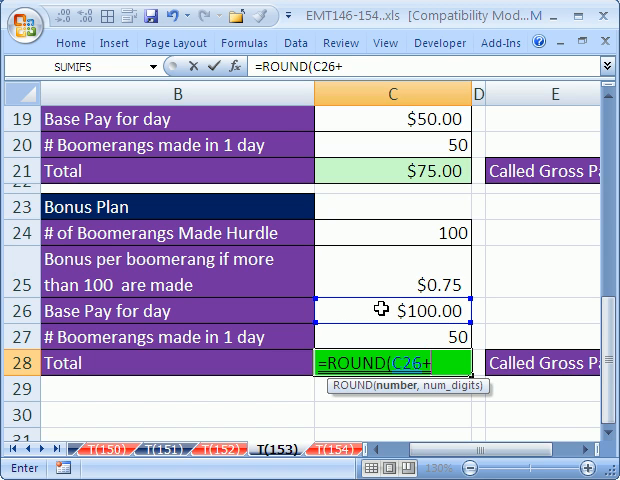
pyautogui.write('IF(C27>')
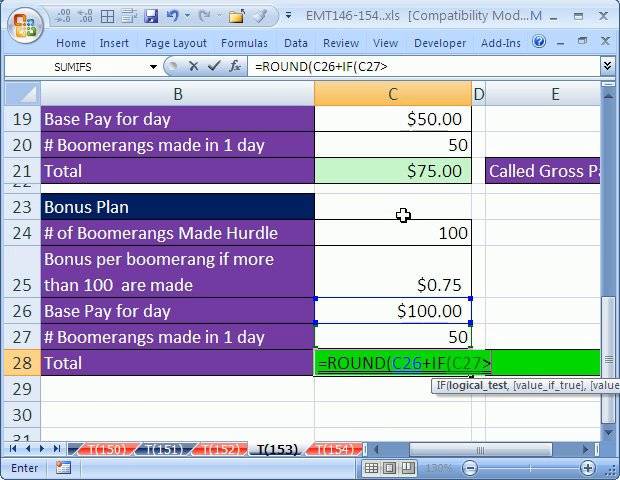
pyautogui.click(392, 232)
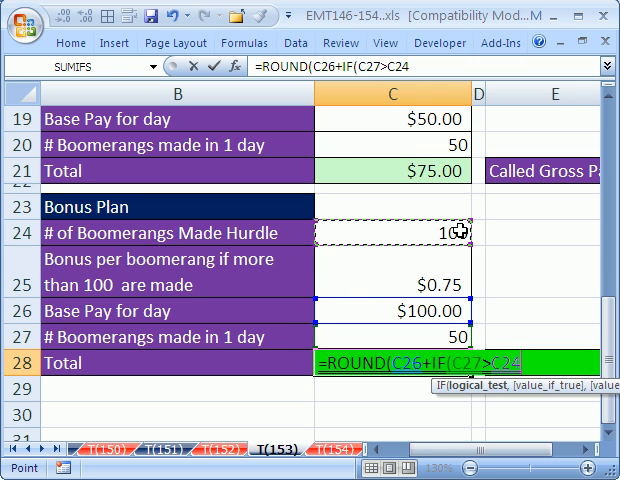
# Complete the bonus formula =ROUND(C26+IF(C27>C24,(C27-C24)*C25,0),2), giving $100.00
pyautogui.write(',(C27')
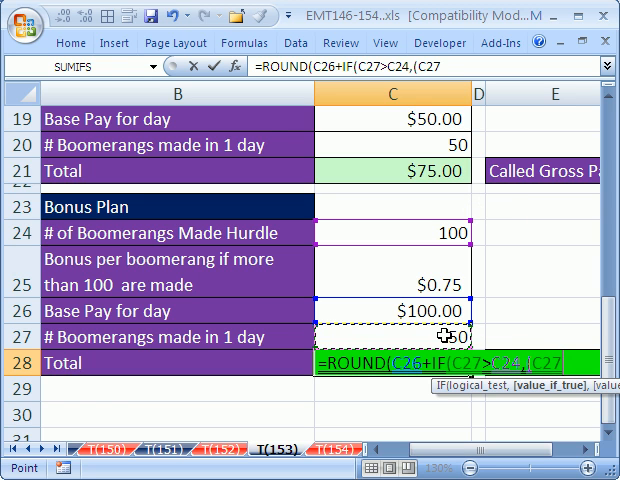
pyautogui.write('-C24)*C25,')
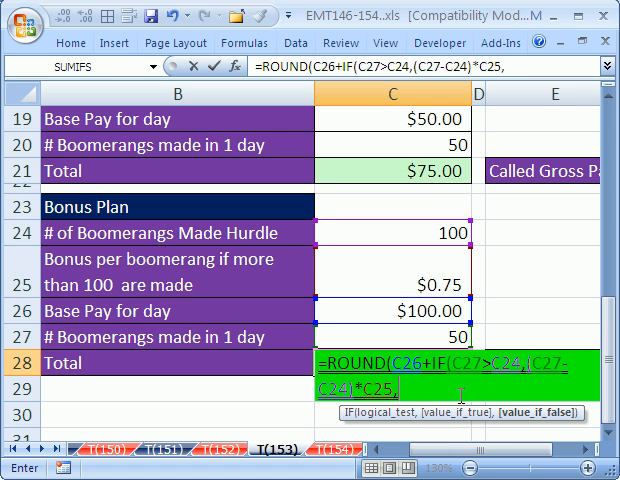
pyautogui.write('0)')
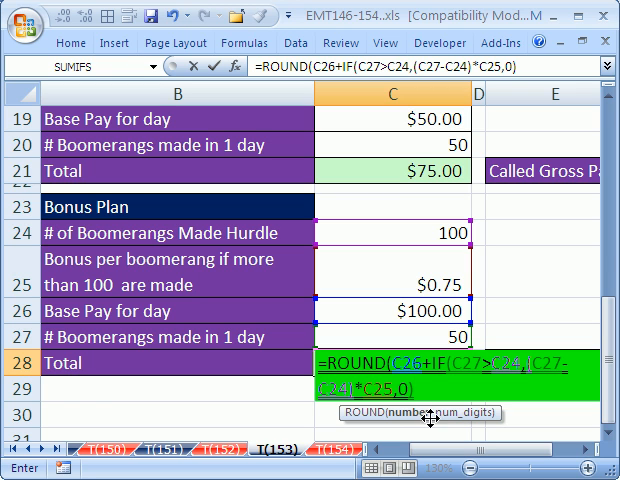
pyautogui.write(',')
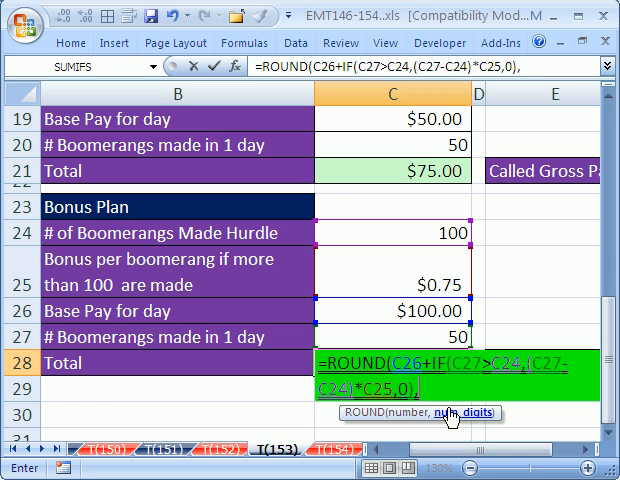
pyautogui.write('2)')
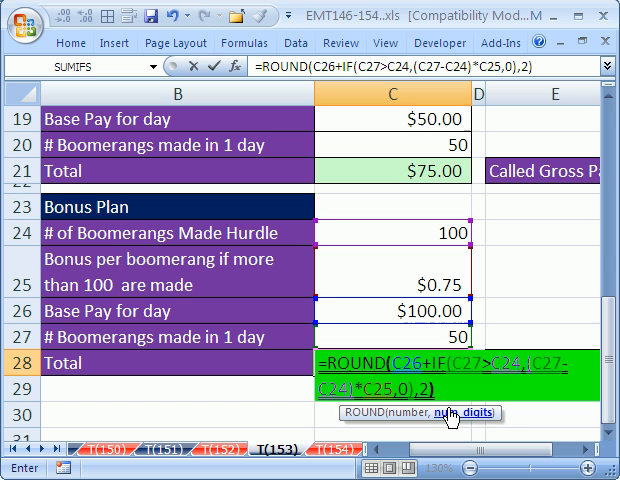
pyautogui.press('Enter')
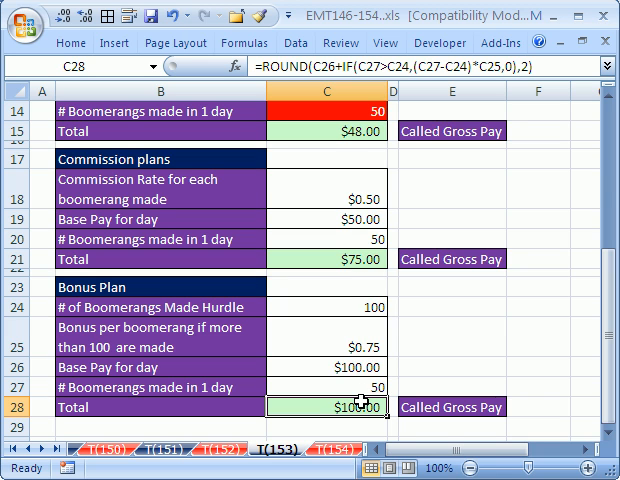
pyautogui.moveTo(318, 136)
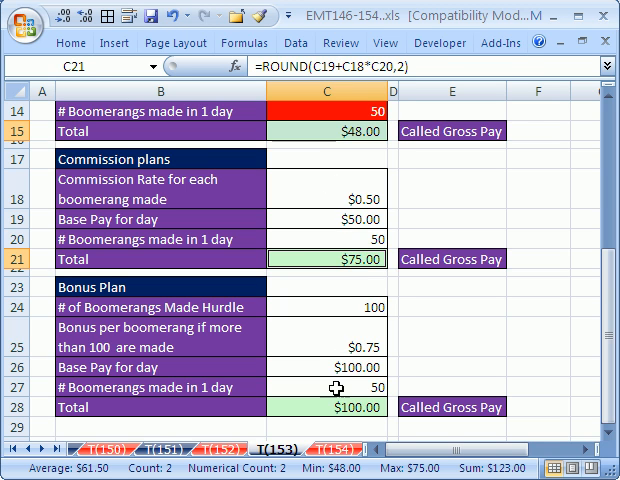
pyautogui.click(350, 408)
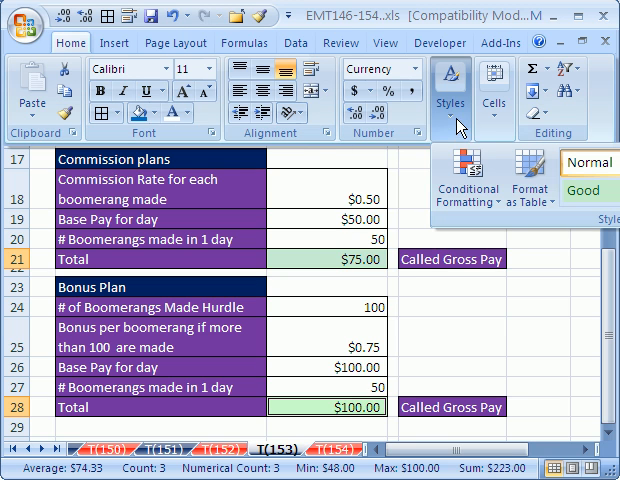
pyautogui.click(466, 178)
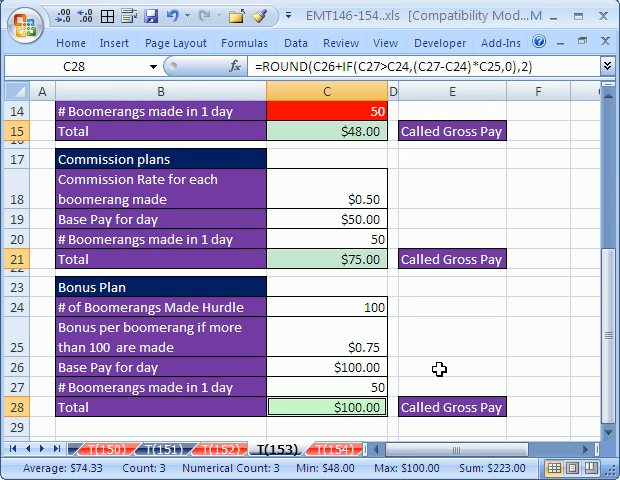
pyautogui.moveTo(376, 324)
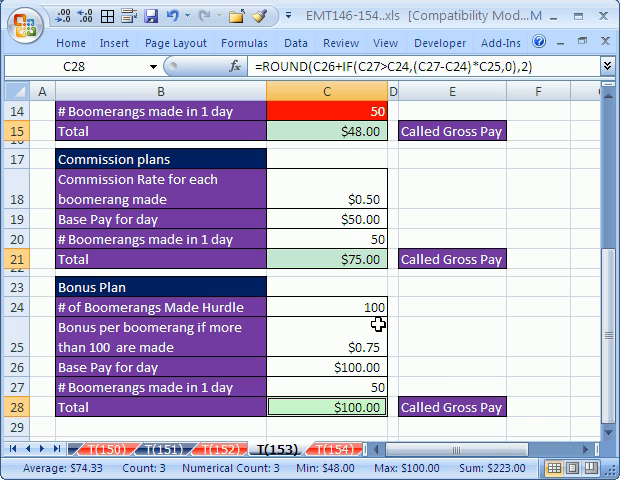
# Replace the old rule with a new formula rule =C28=MAX(...) for the largest total
pyautogui.press('alt')
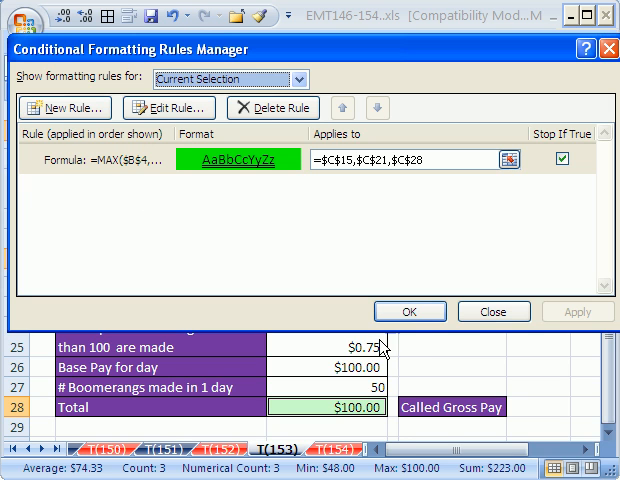
pyautogui.click(274, 108)
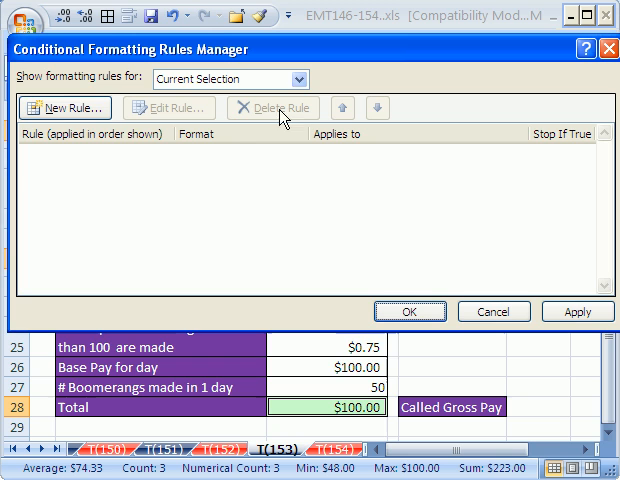
pyautogui.click(64, 108)
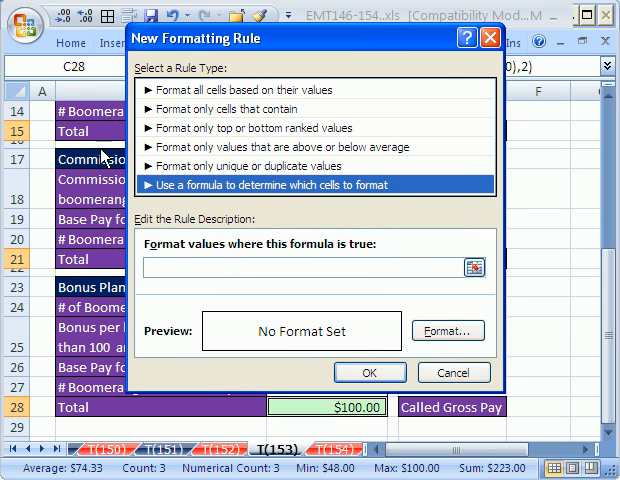
pyautogui.moveTo(76, 208)
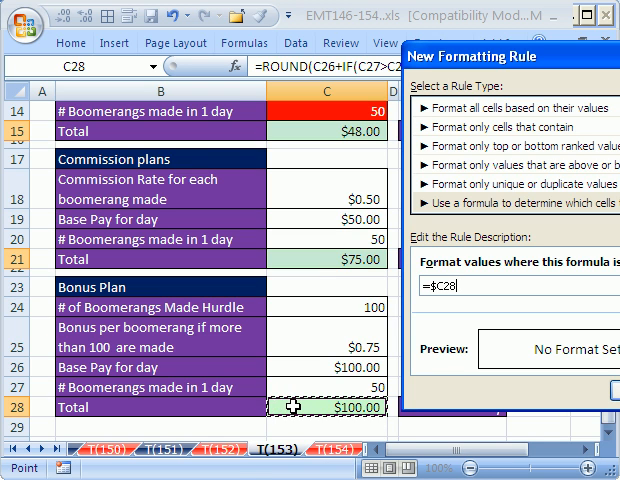
pyautogui.write('=C28')
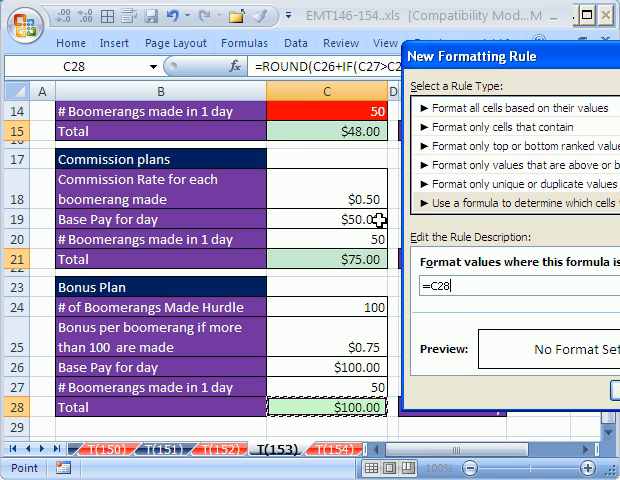
pyautogui.write('=')
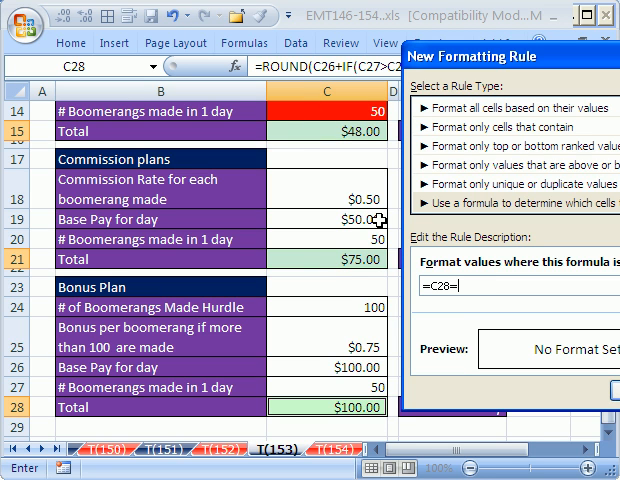
pyautogui.write('max')
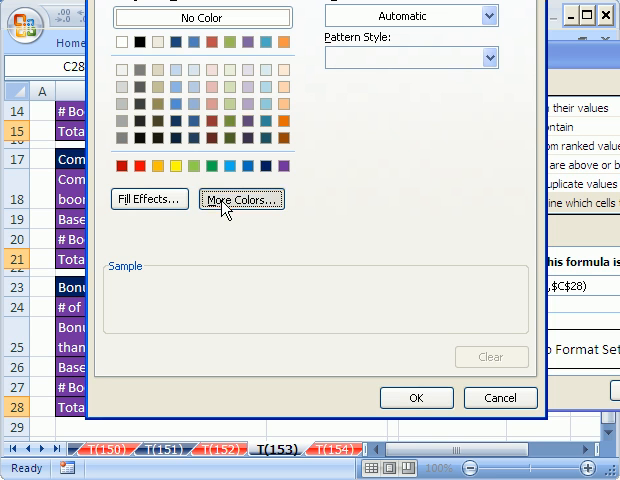
# Give the rule a bright green fill and a double underline font
pyautogui.click(240, 200)
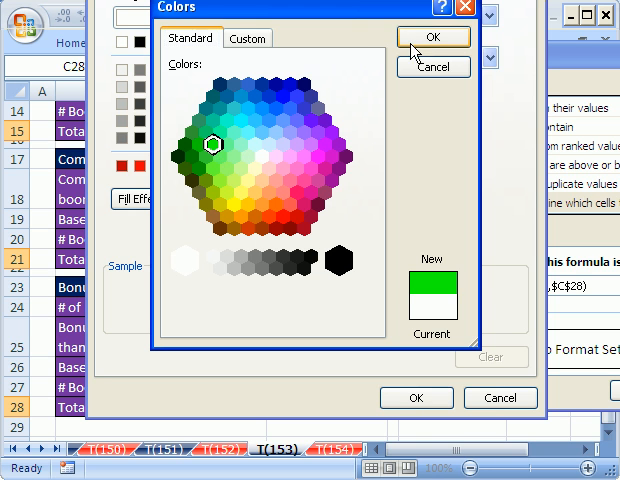
pyautogui.click(428, 36)
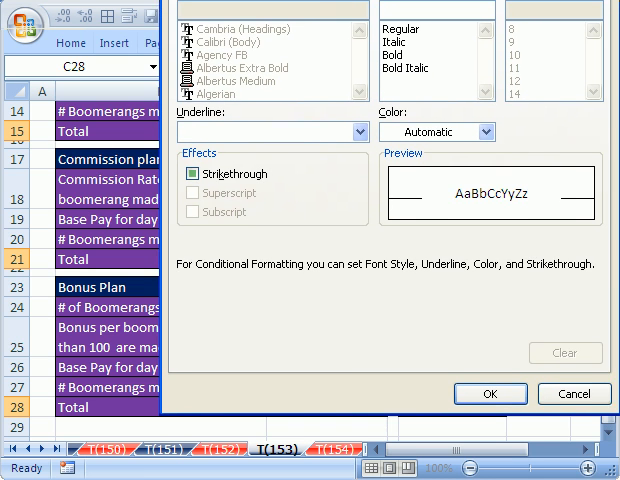
pyautogui.click(354, 132)
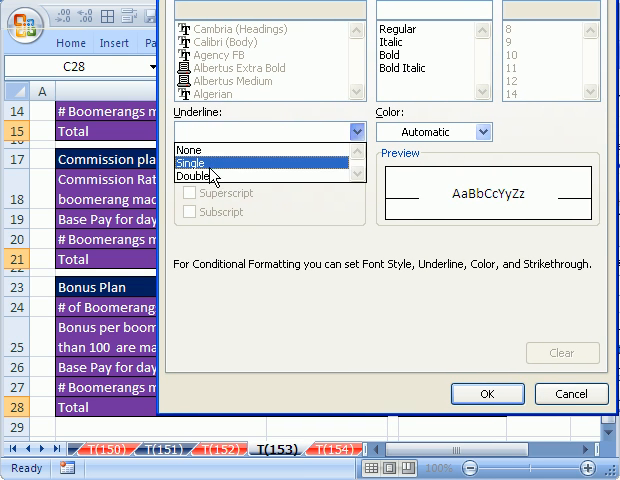
pyautogui.click(200, 176)
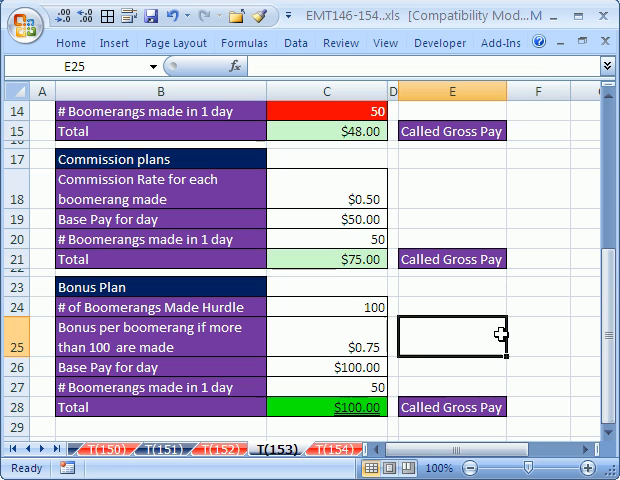
# Enter counts 1, 75, 12, 125, 150, 50, 75, 11, 110 in C14, watching the green highlight move
pyautogui.click(340, 112)
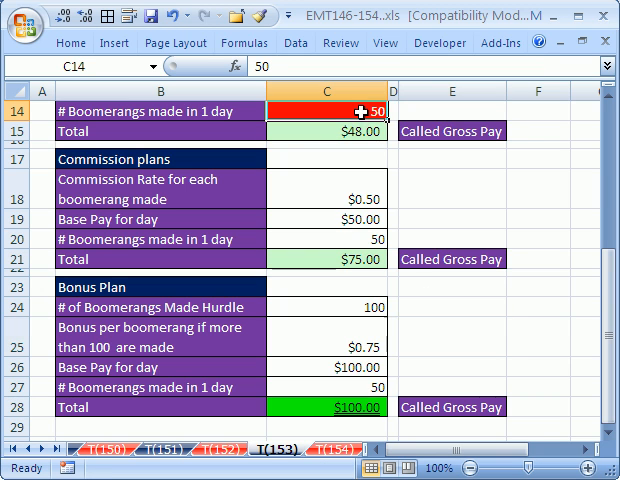
pyautogui.write('1')
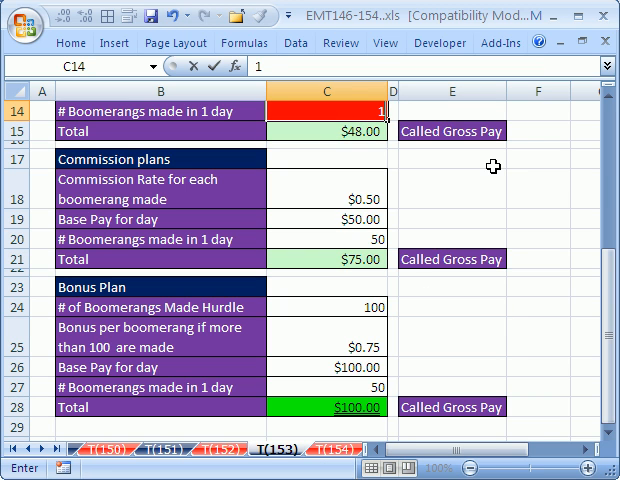
pyautogui.write('75')
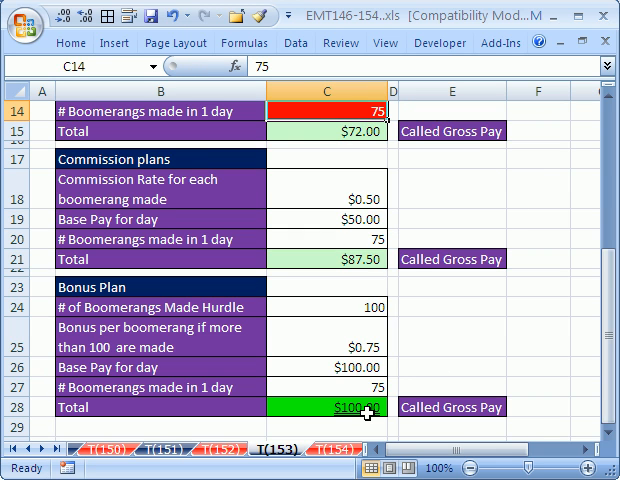
pyautogui.write('12')
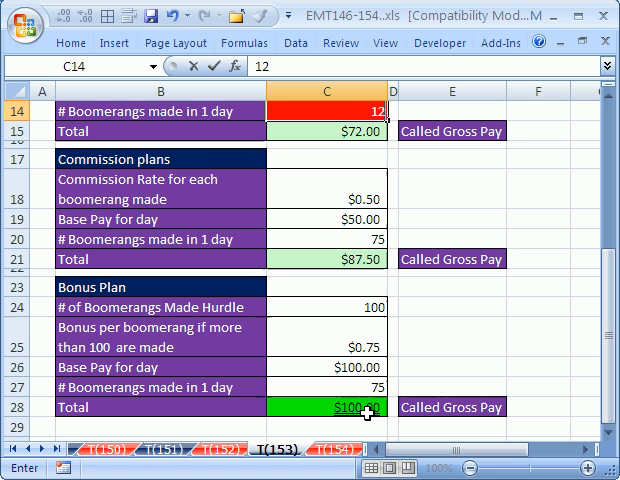
pyautogui.write('125')
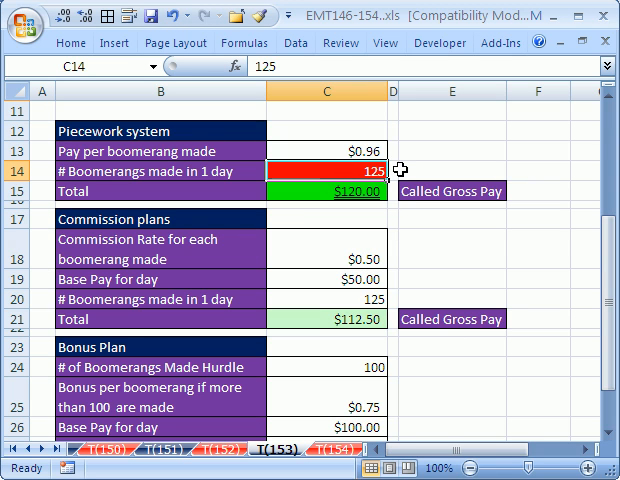
pyautogui.write('150')
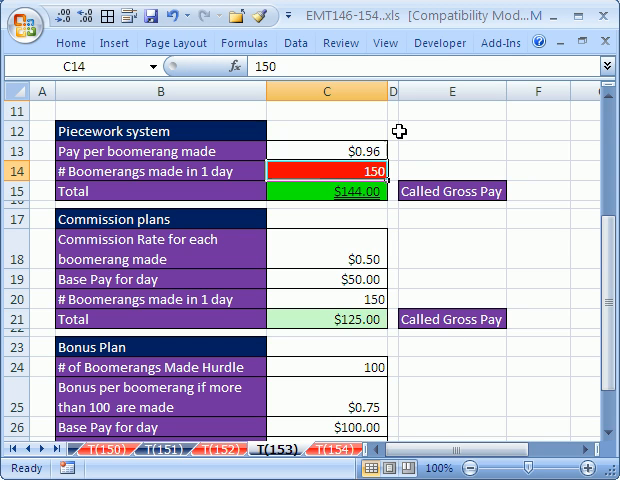
pyautogui.moveTo(380, 216)
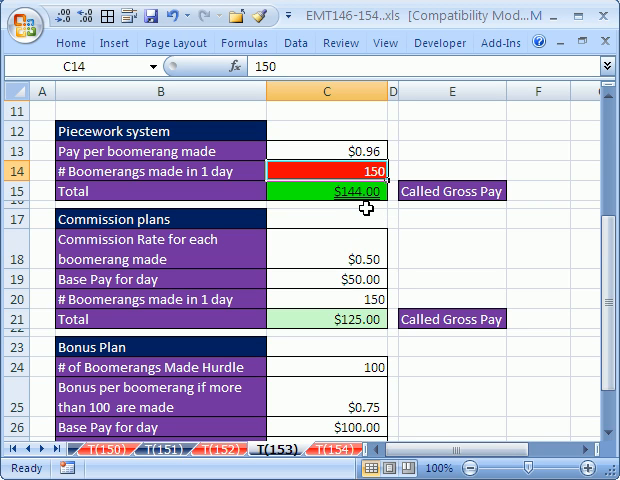
pyautogui.write('50')
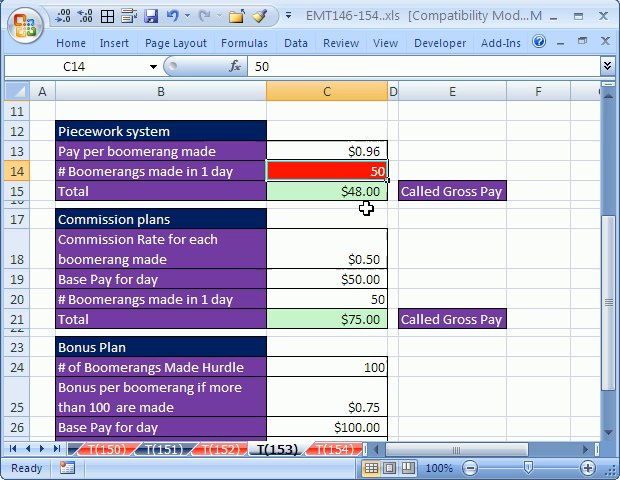
pyautogui.write('75')
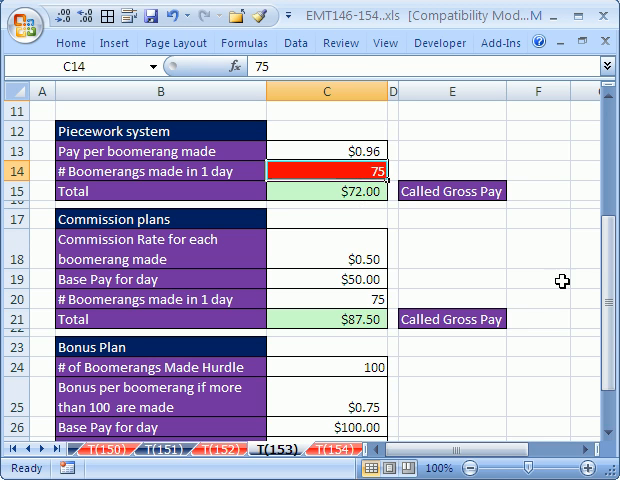
pyautogui.scroll(-3)
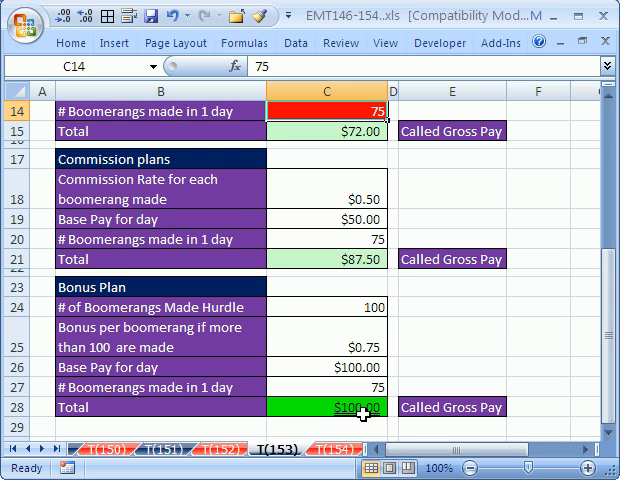
pyautogui.write('11')
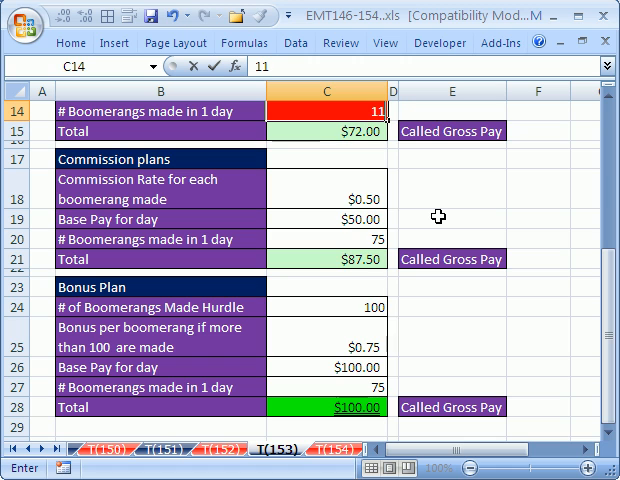
pyautogui.write('110')
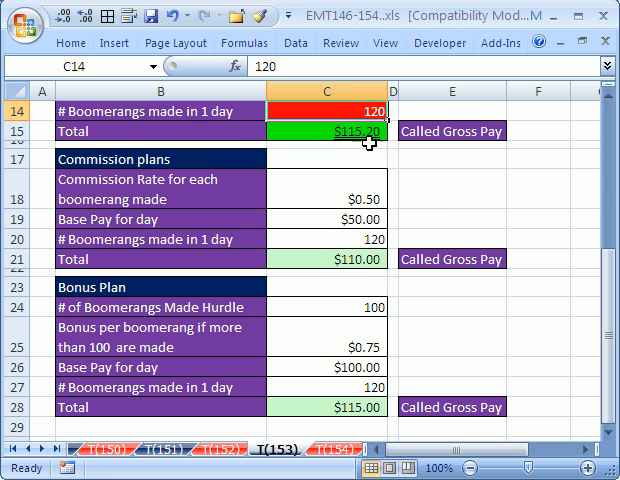
pyautogui.moveTo(588, 276)
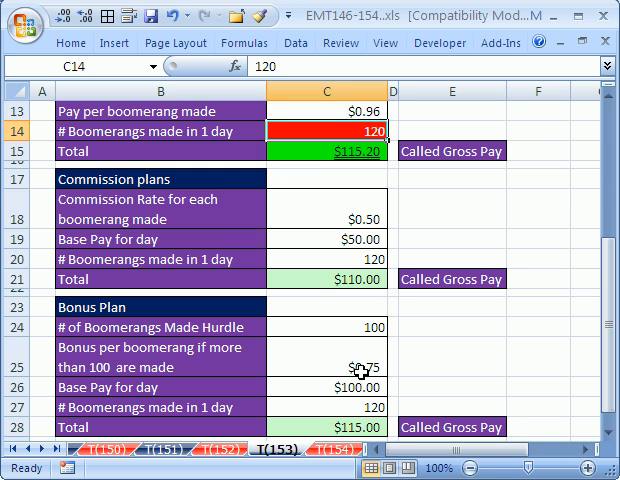
pyautogui.moveTo(348, 238)
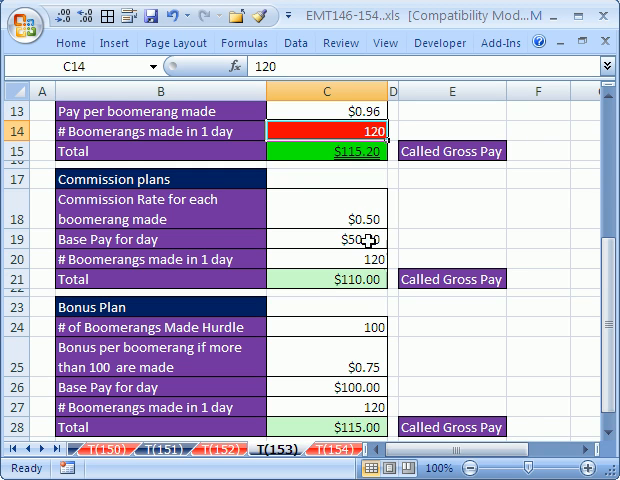